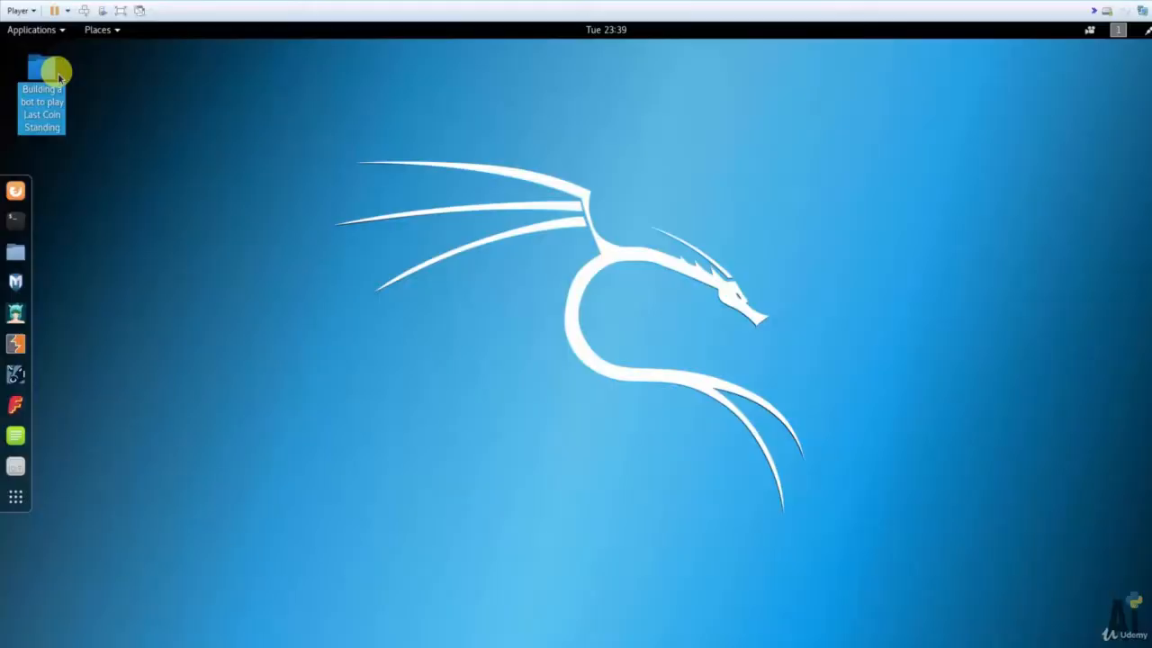
# Step: Open the 'Building a bot to play Last Coin Standing' folder and its coins.py script
pyautogui.doubleClick(40, 71)
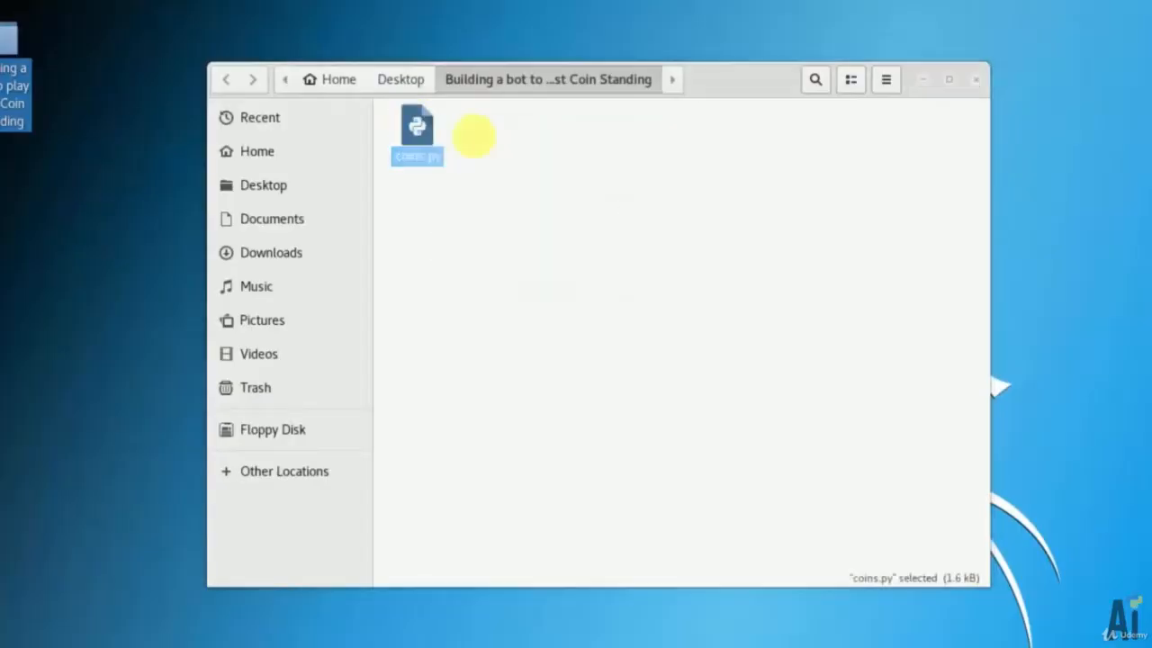
pyautogui.doubleClick(417, 126)
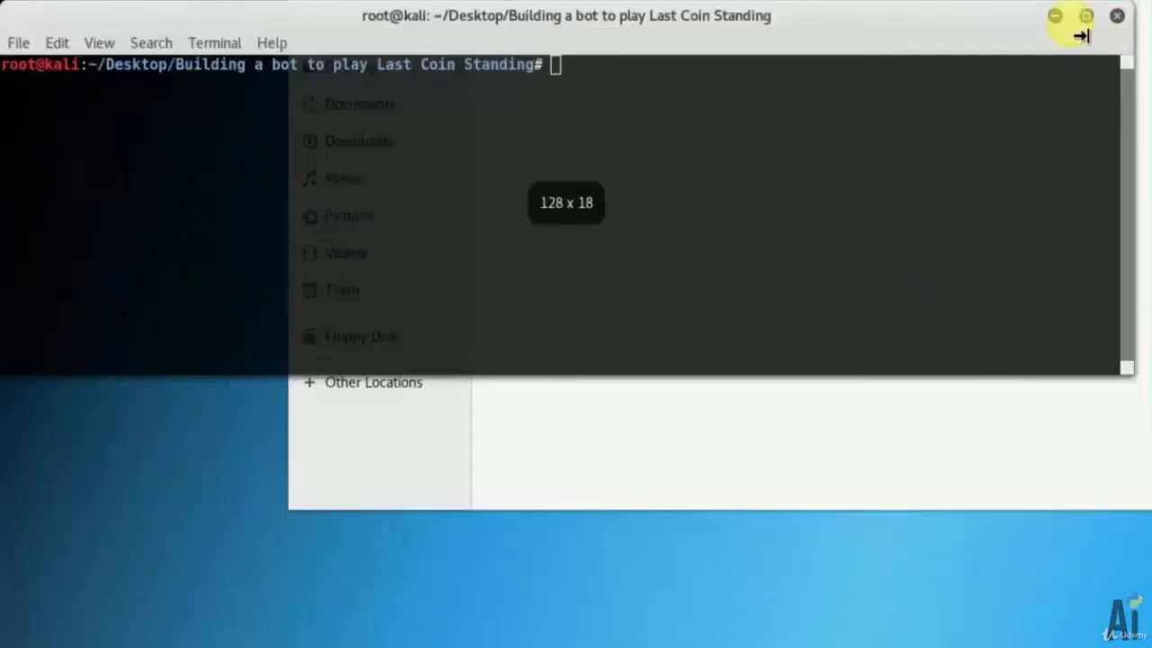
# Step: Run the game with 'python coins.py' in the project folder
pyautogui.write('python')
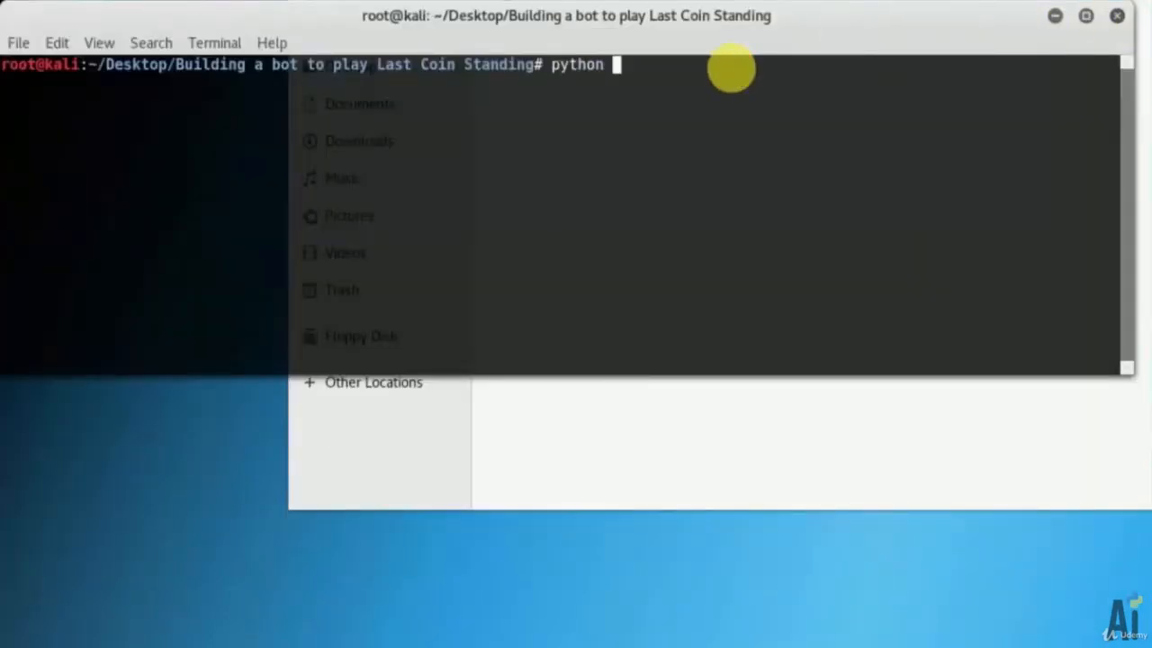
pyautogui.write('coins.py')
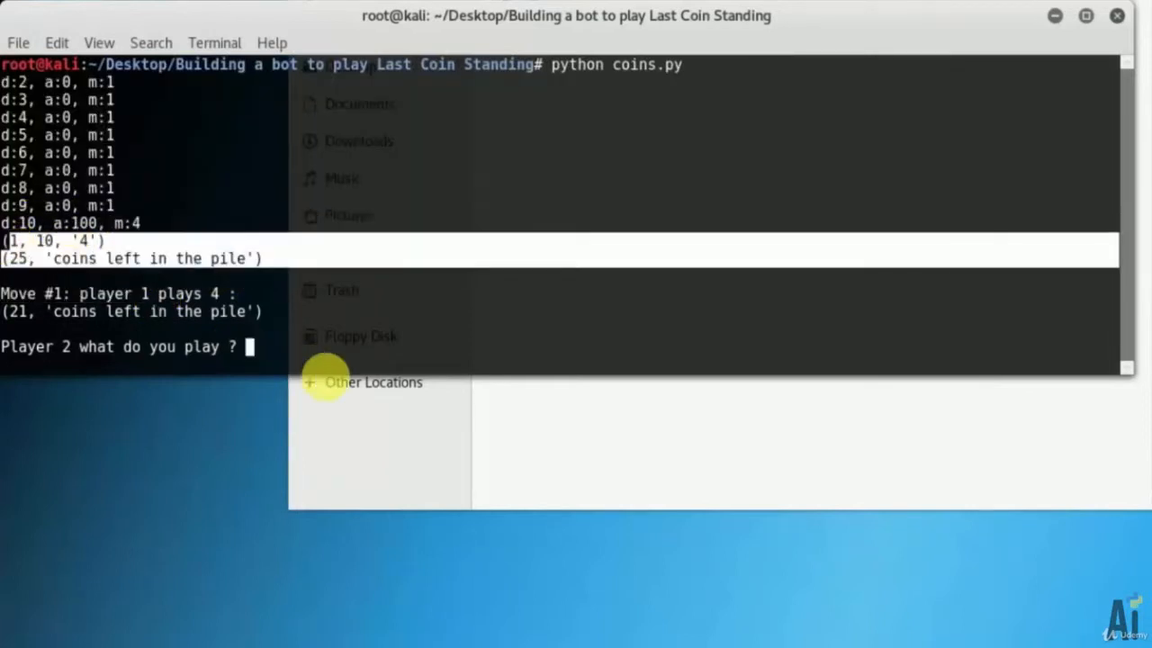
# Step: Answer the move prompts with 1, 2, 4, 2 and 1 coins against the AI
pyautogui.write('1')
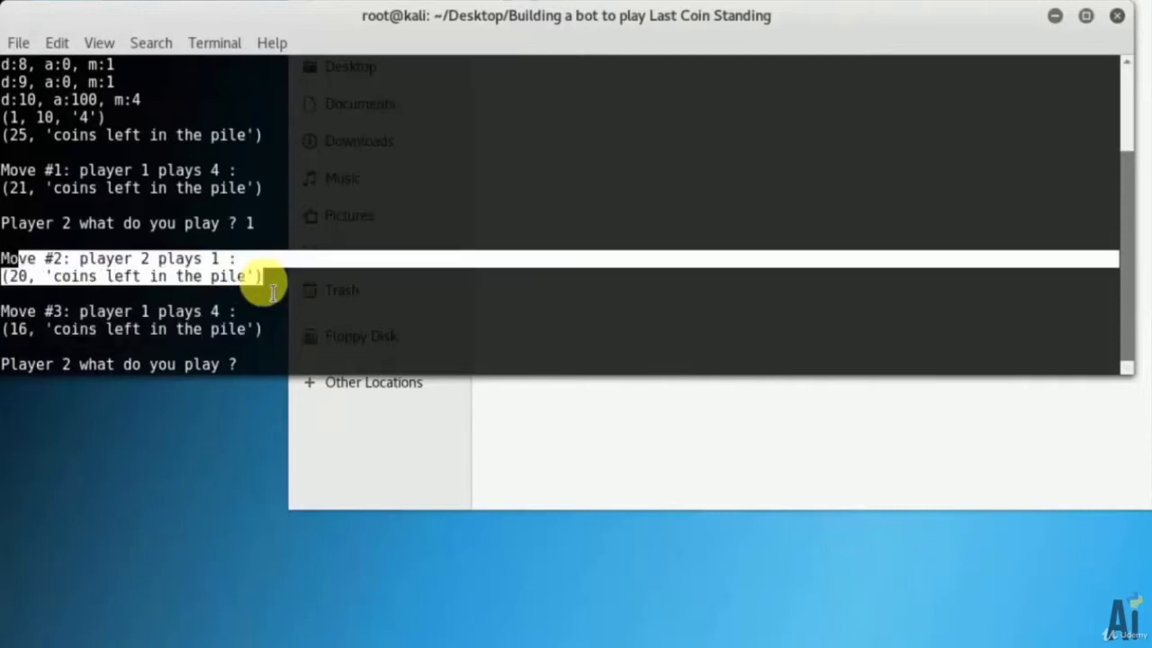
pyautogui.write('2')
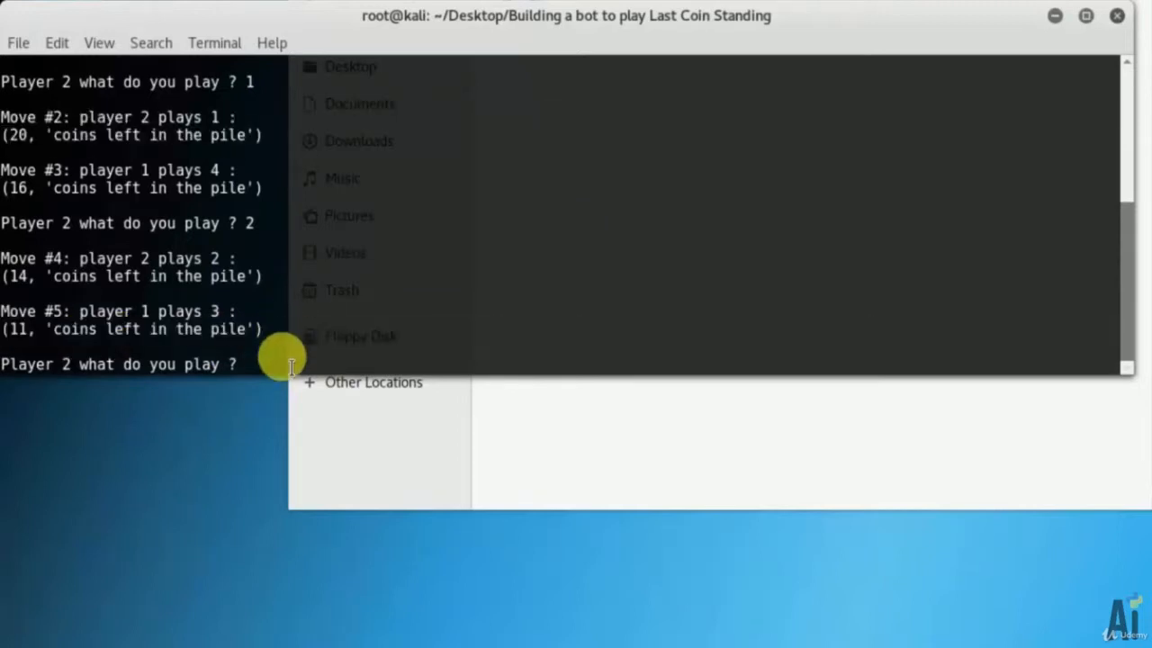
pyautogui.write('4')
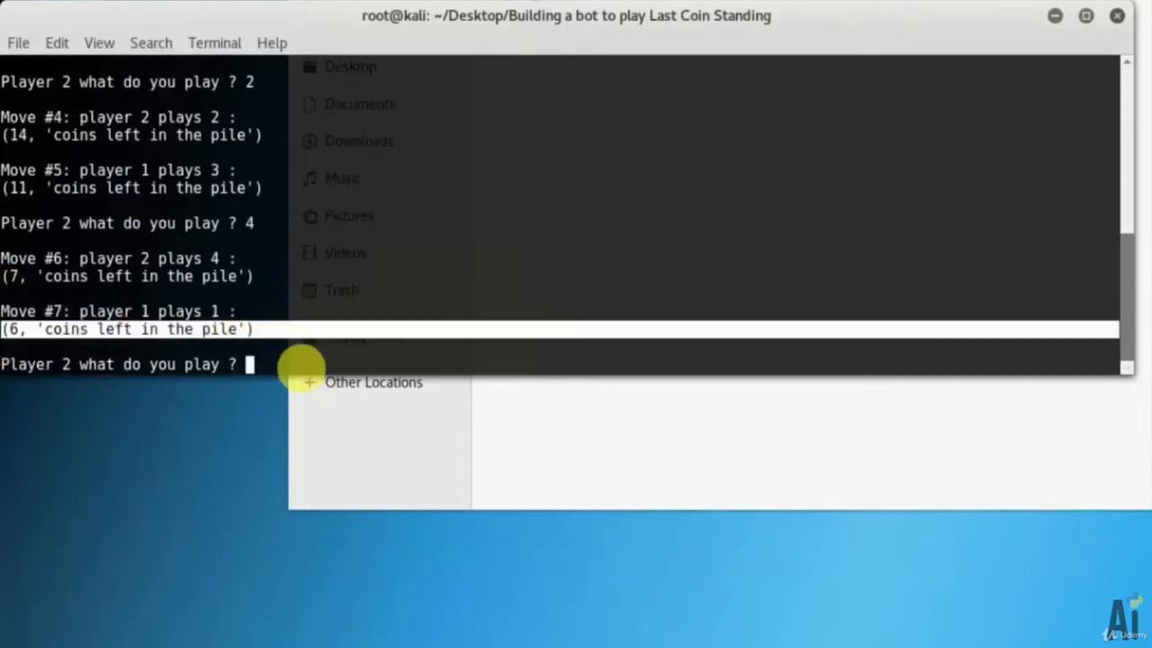
pyautogui.write('2')
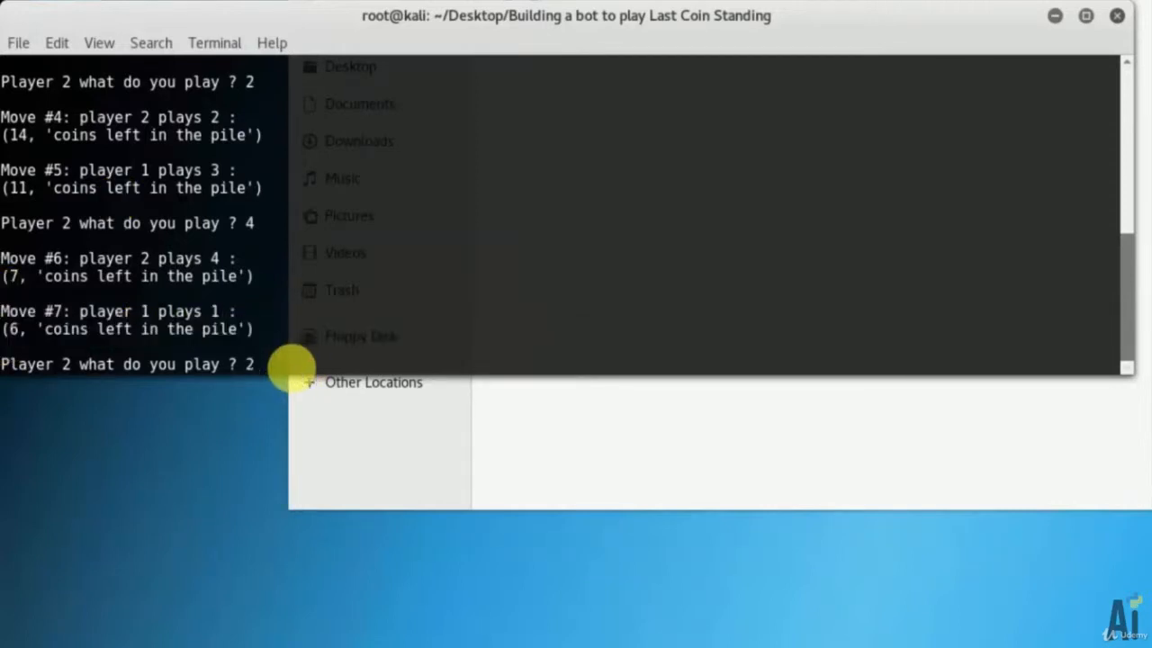
pyautogui.write('1')
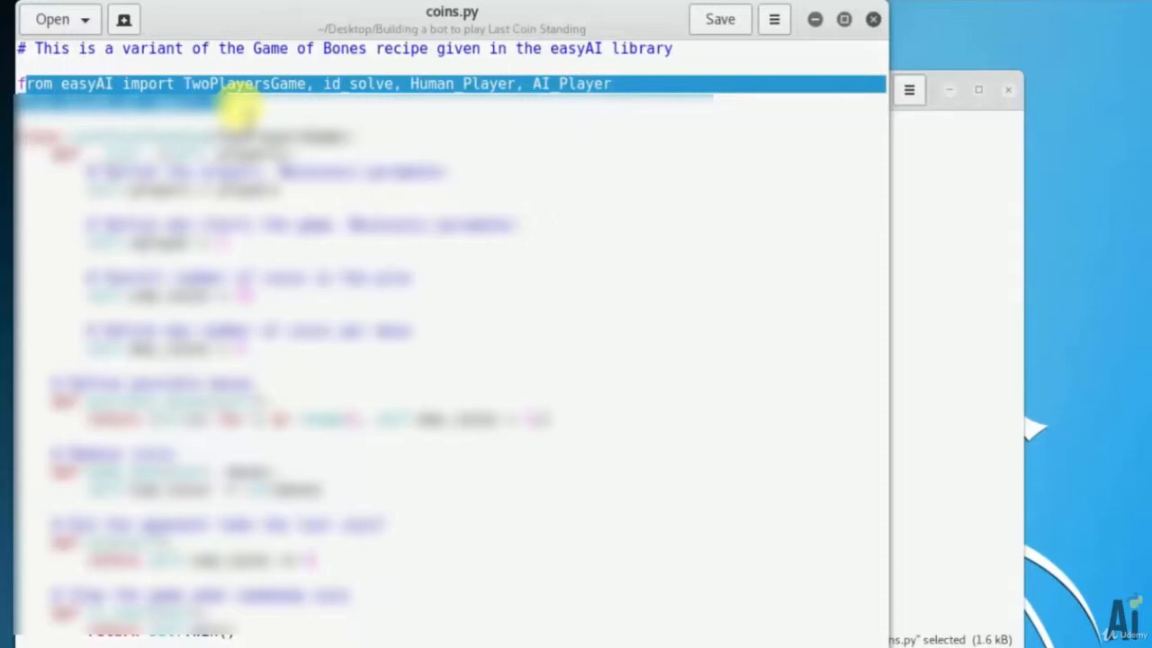
# Step: Add the 'from easyAI.AI import TT' line above the LastCoinStanding class
pyautogui.write('from easyAI.AI import TT')
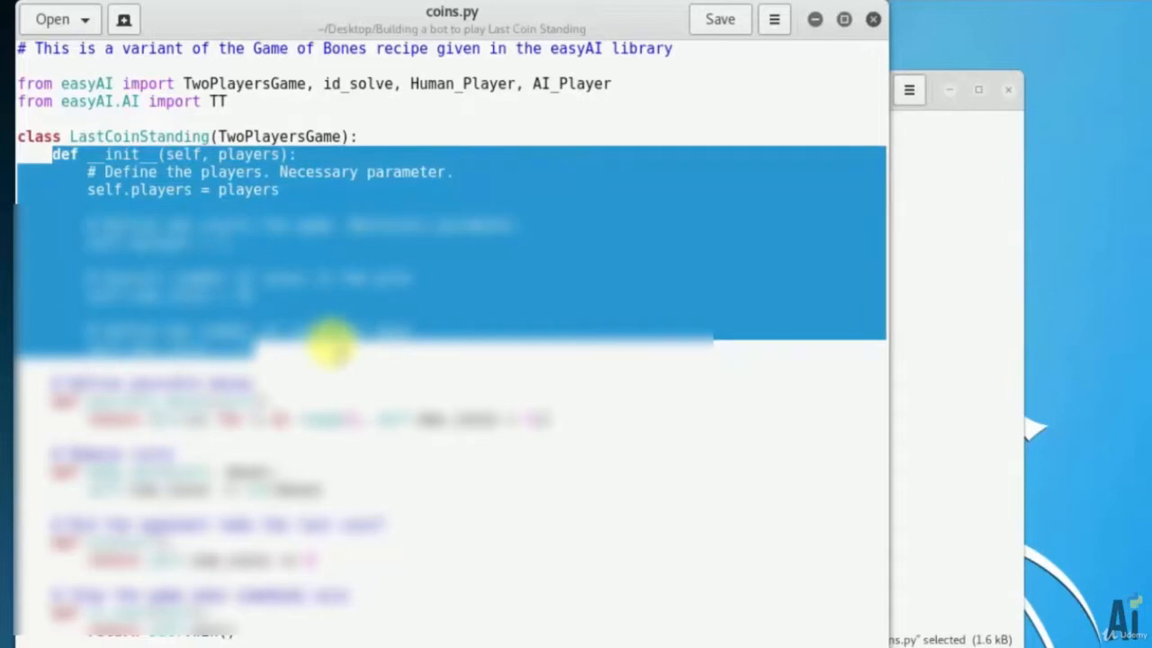
# Step: Set nplayer = 1, num_coins = 25 and max_coins = 4 with explanatory comments in __init__
pyautogui.write('# Define who starts the game. Necessary parameter.')
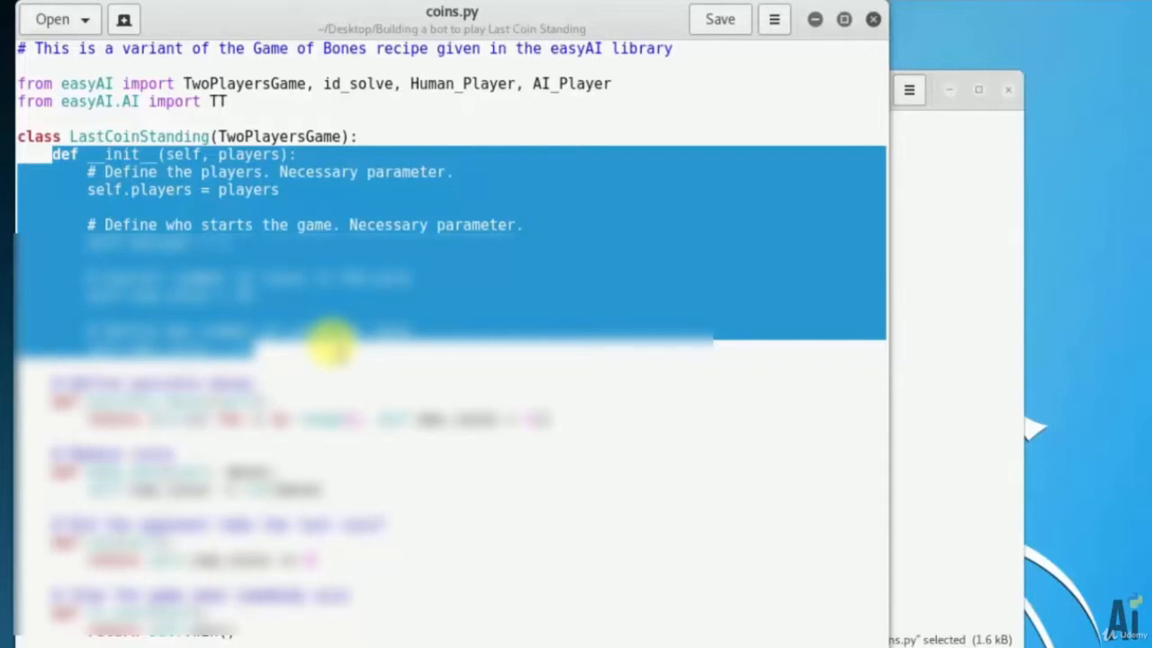
pyautogui.write('self.nplayer = 1')
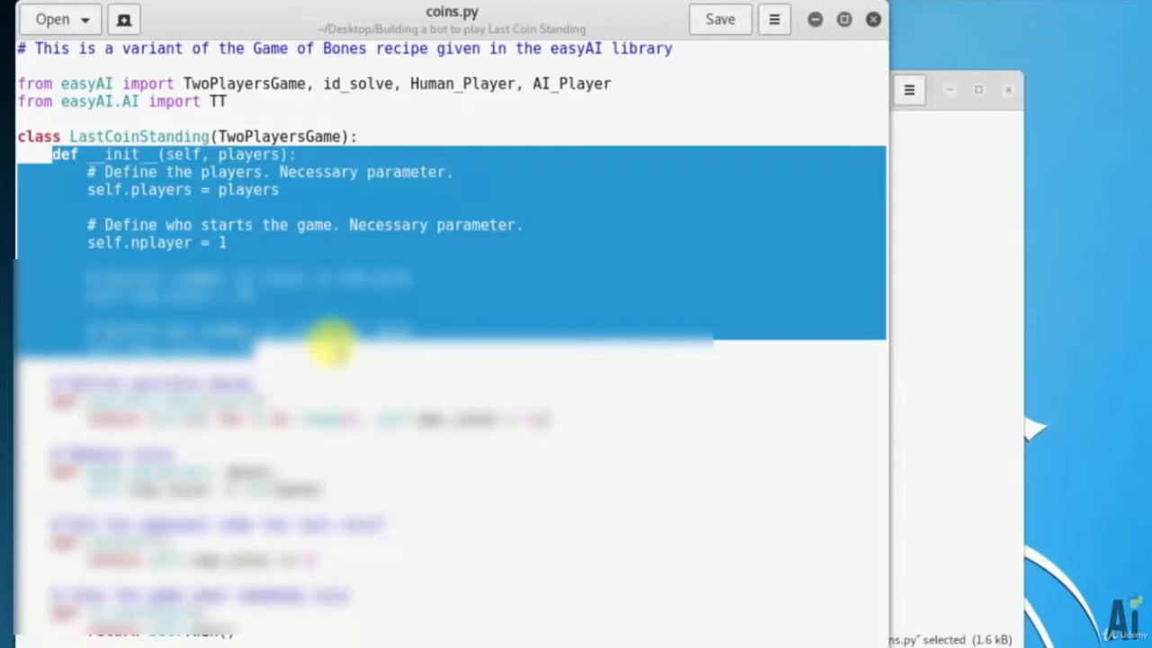
pyautogui.write('# Overall number of coins in the pile')
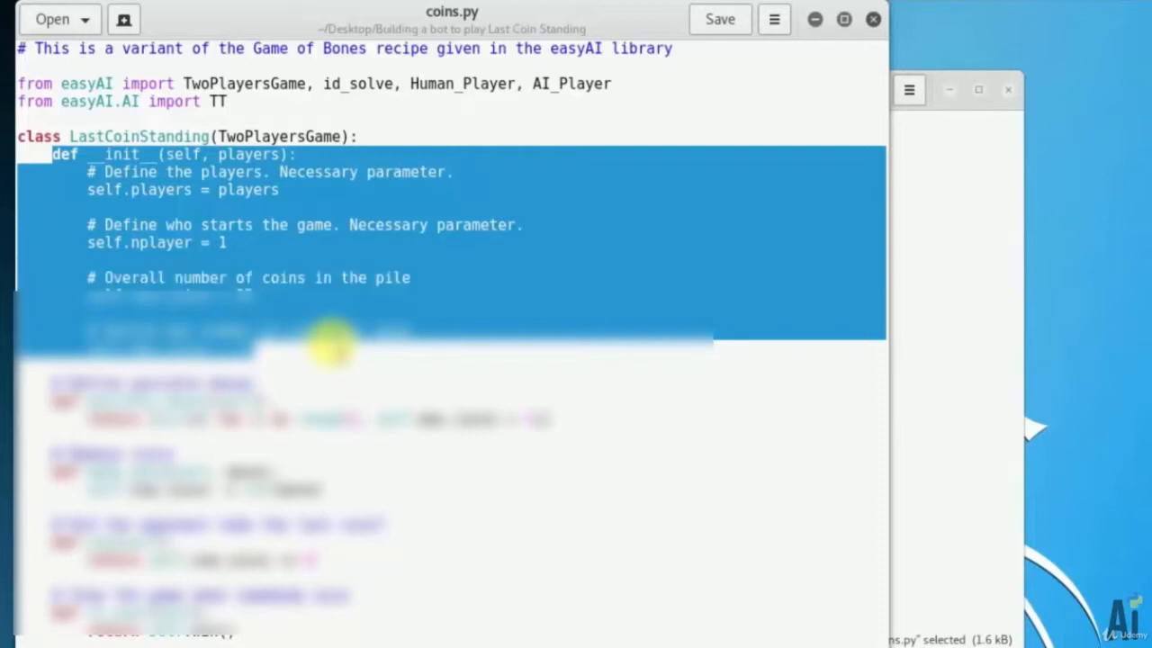
pyautogui.write('self.num_coins = 25')
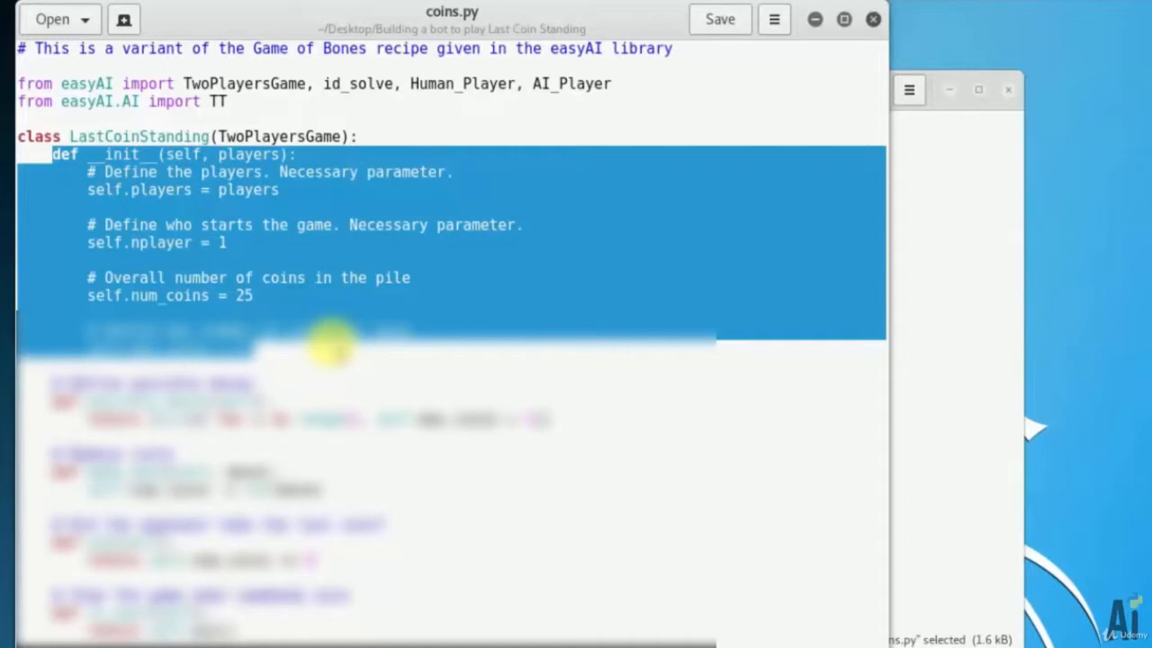
pyautogui.write('# Define max number of coins per move')
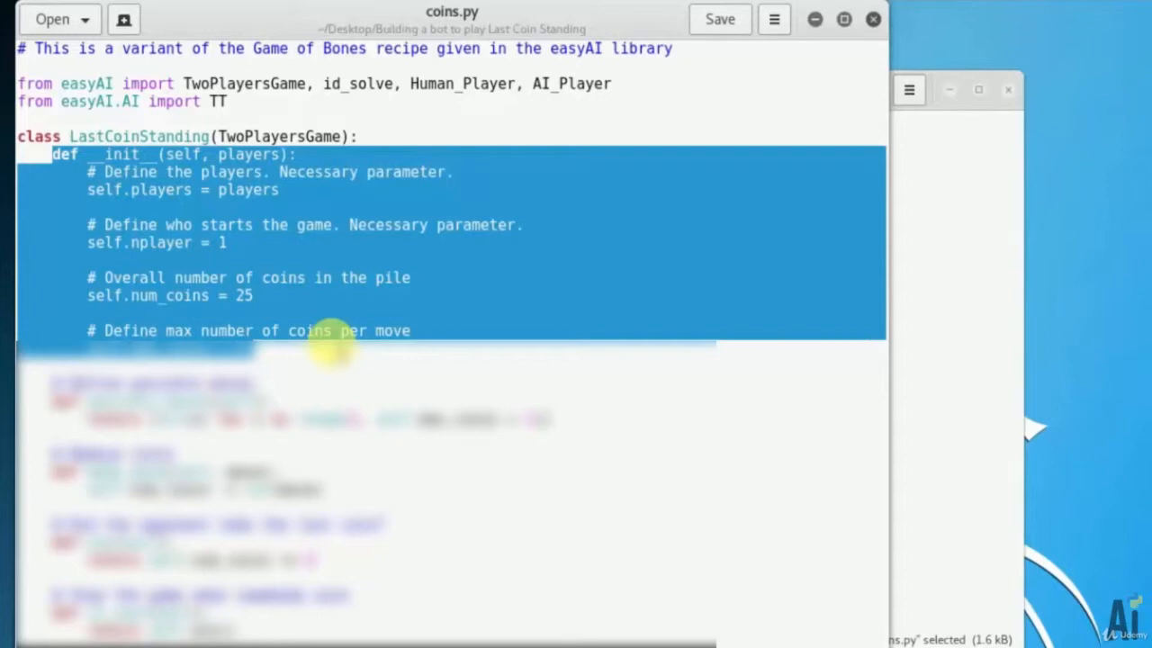
pyautogui.write('self.max_coins = 4')
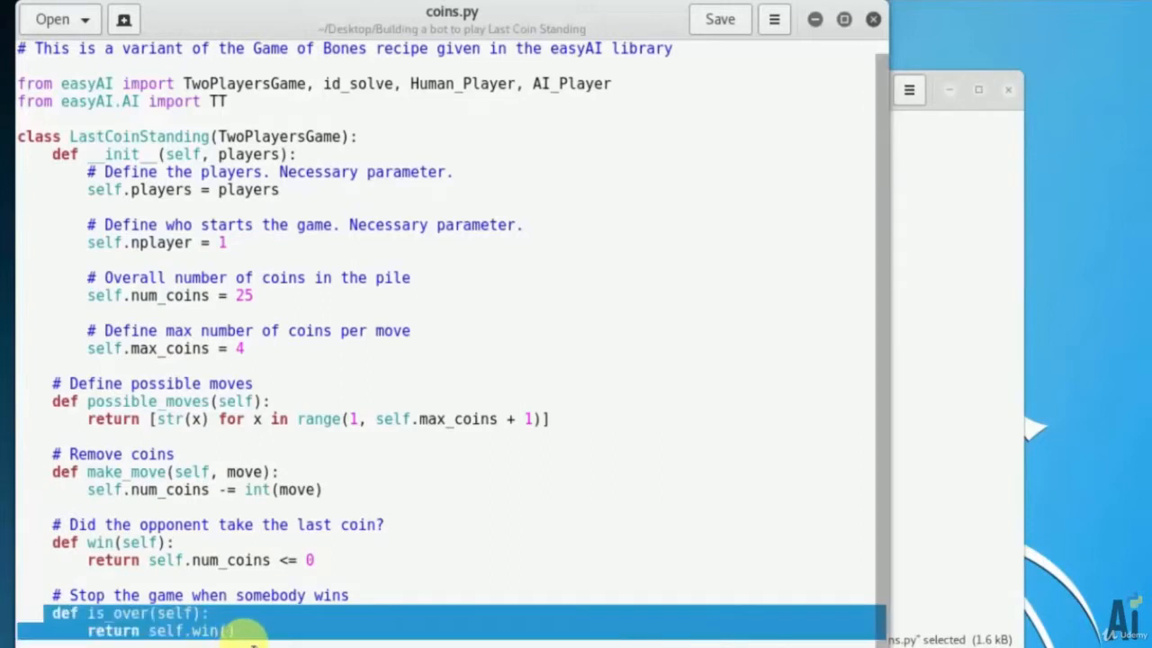
# Step: Scroll down coins.py as the possible_moves, make_move, win, is_over, scoring and show methods grow
pyautogui.scroll(-3)
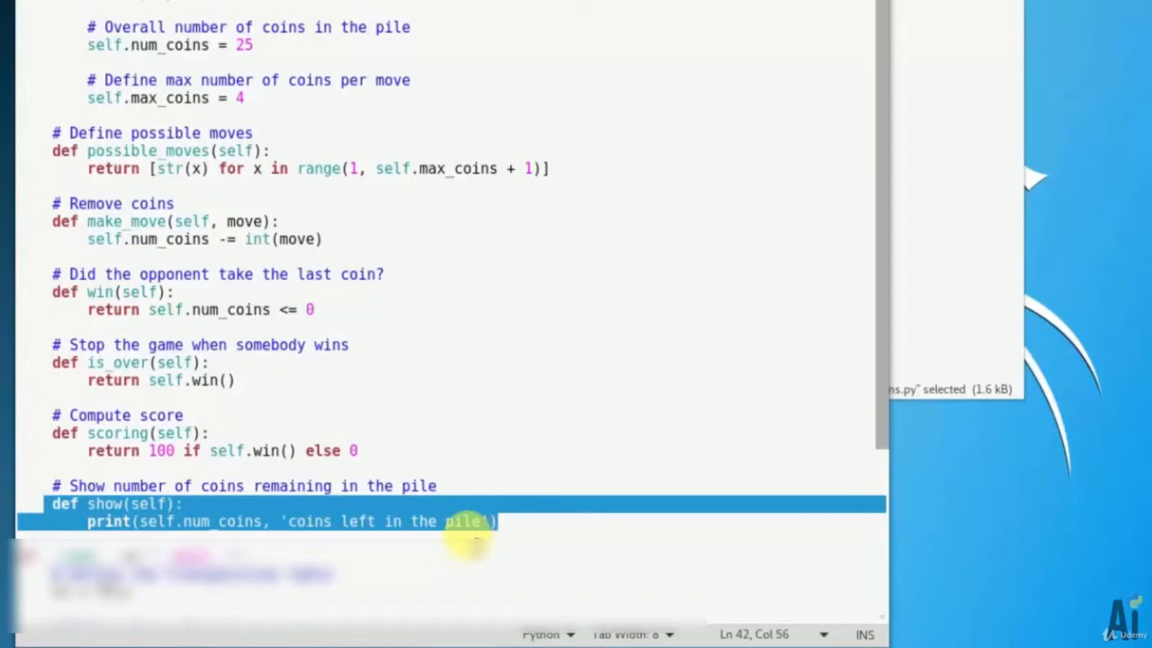
# Step: Begin the main block with tt = TT() creating the transposition table
pyautogui.scroll(-3)
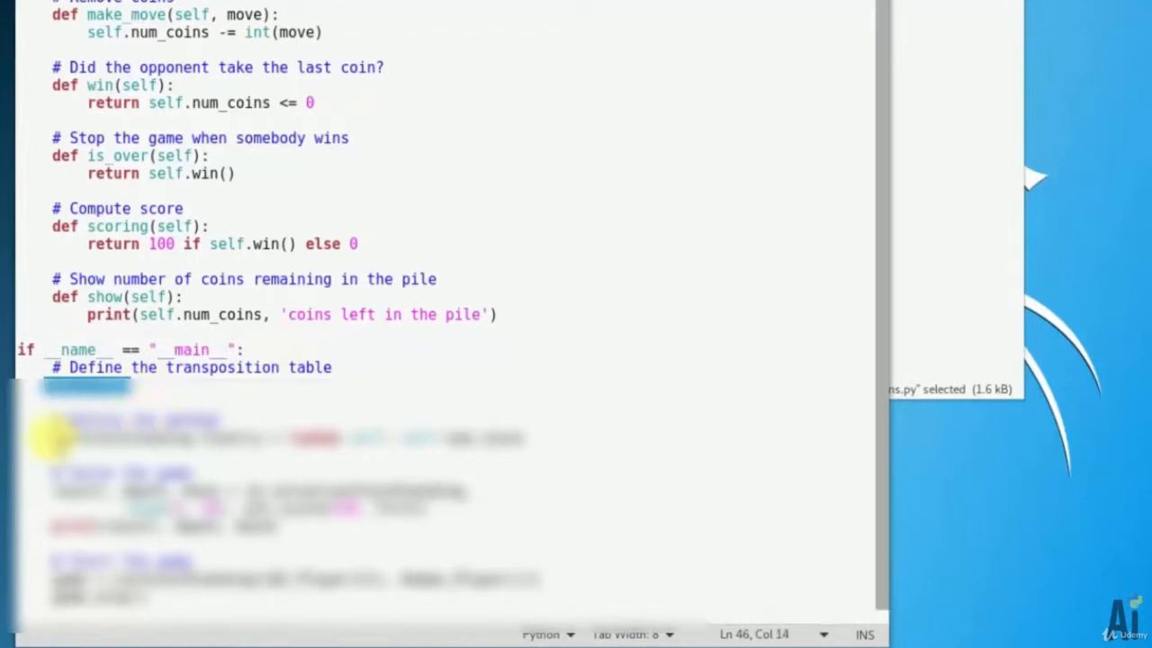
pyautogui.moveTo(147, 405)
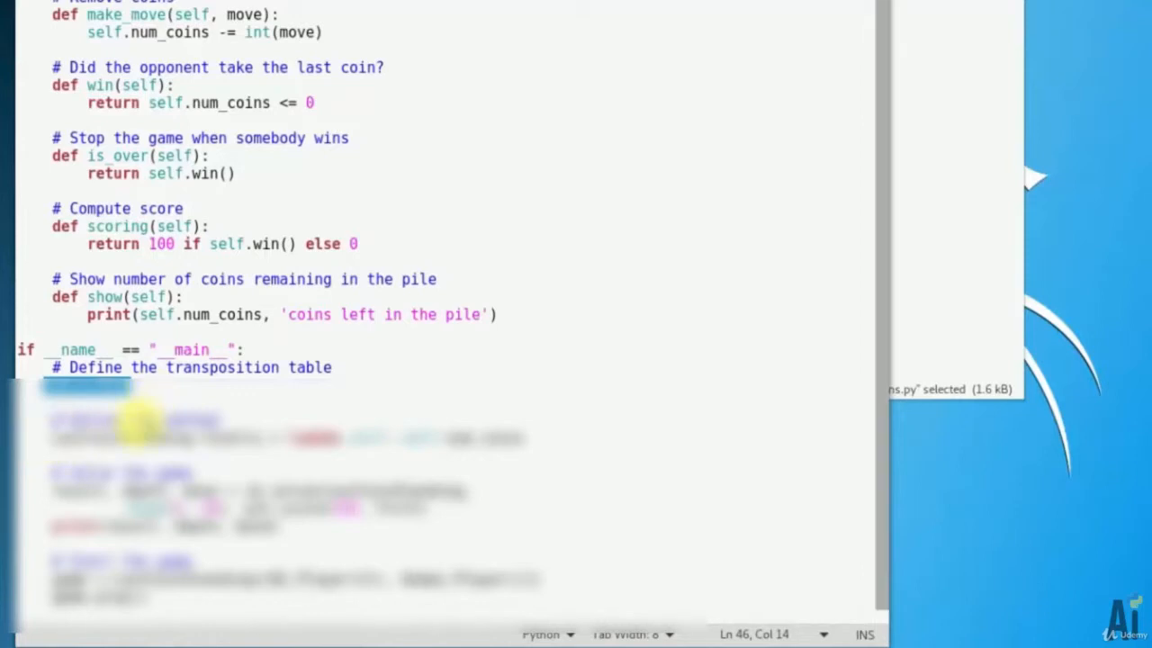
pyautogui.write('tt = TT()')
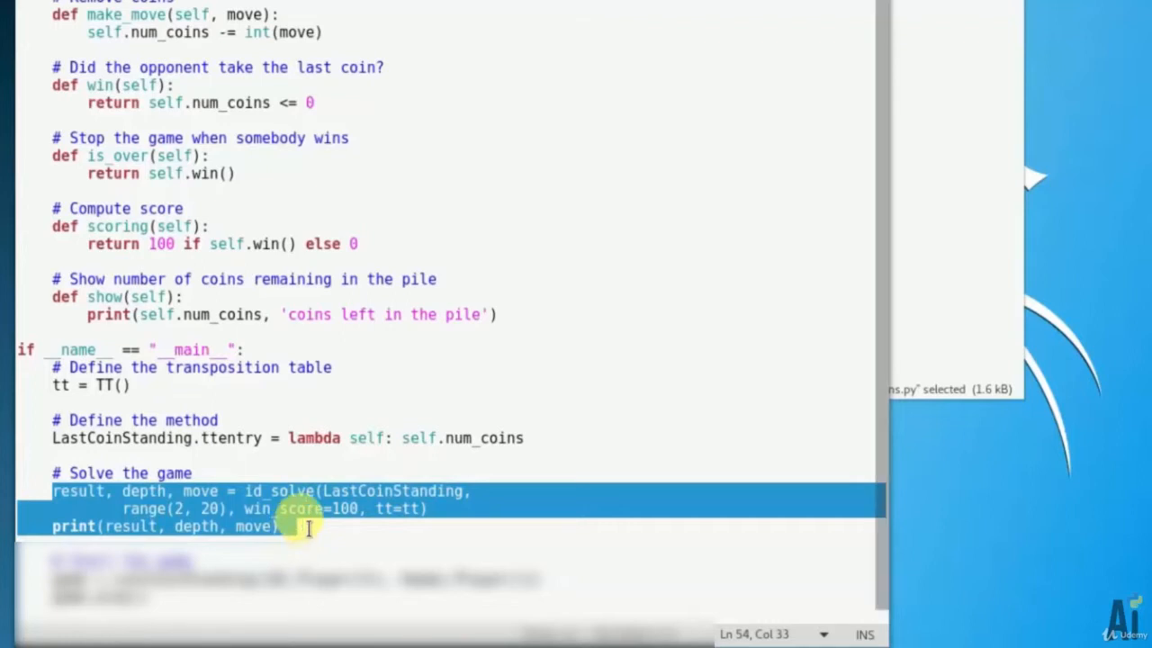
pyautogui.moveTo(303, 533)
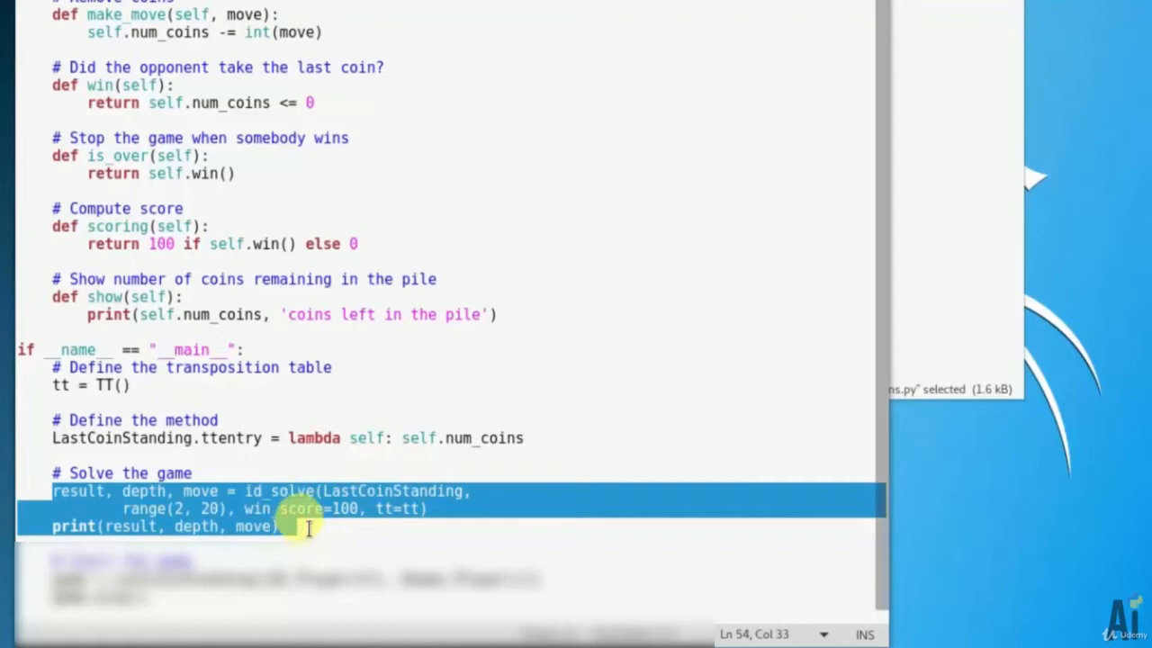
pyautogui.moveTo(302, 532)
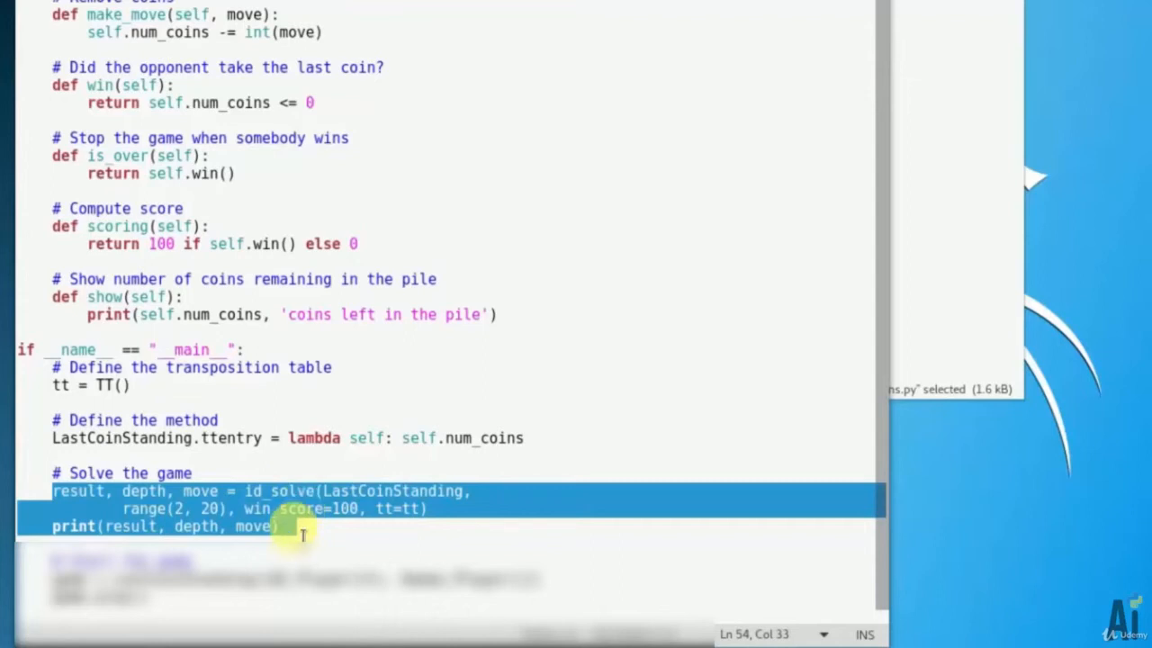
pyautogui.moveTo(310, 520)
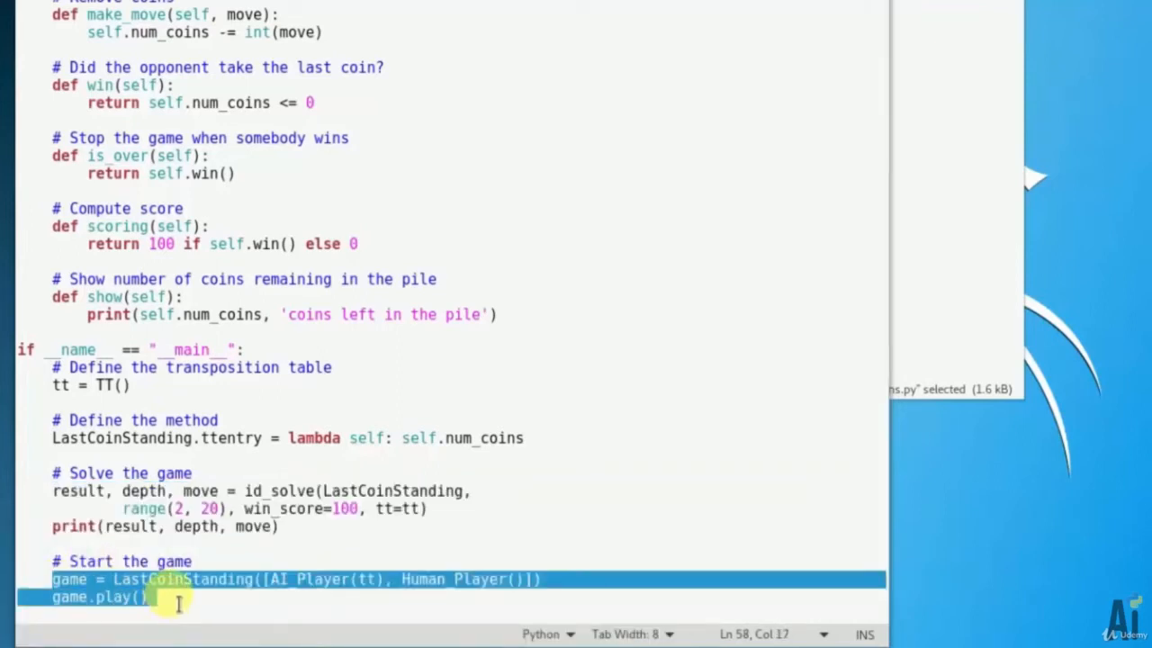
pyautogui.moveTo(396, 493)
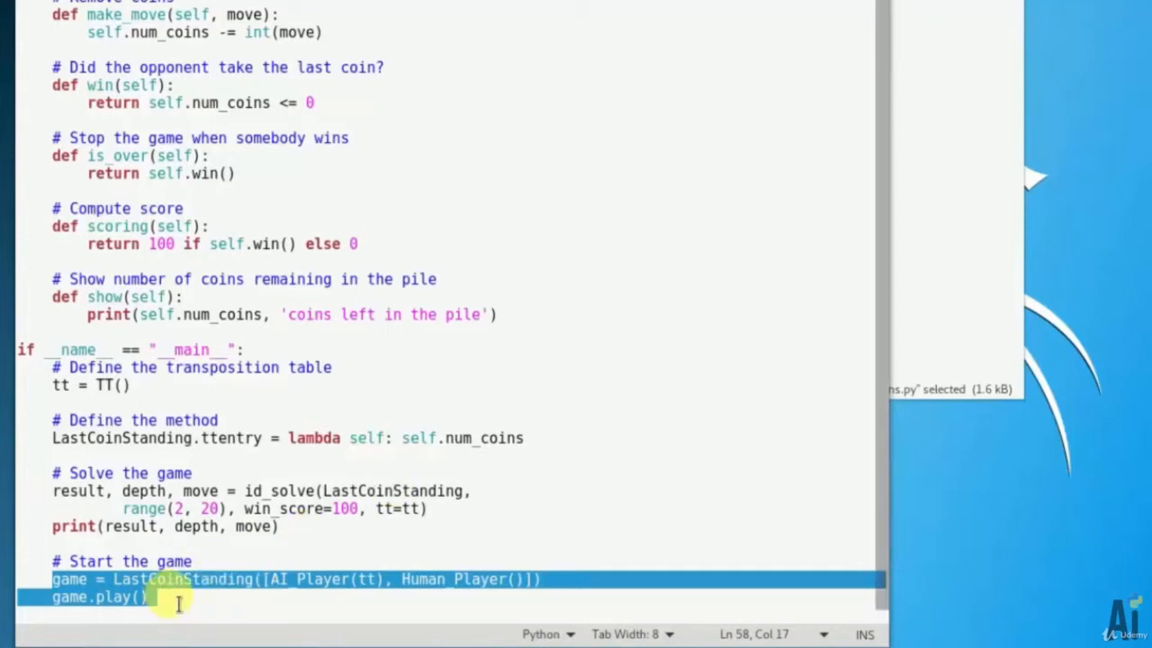
pyautogui.moveTo(225, 569)
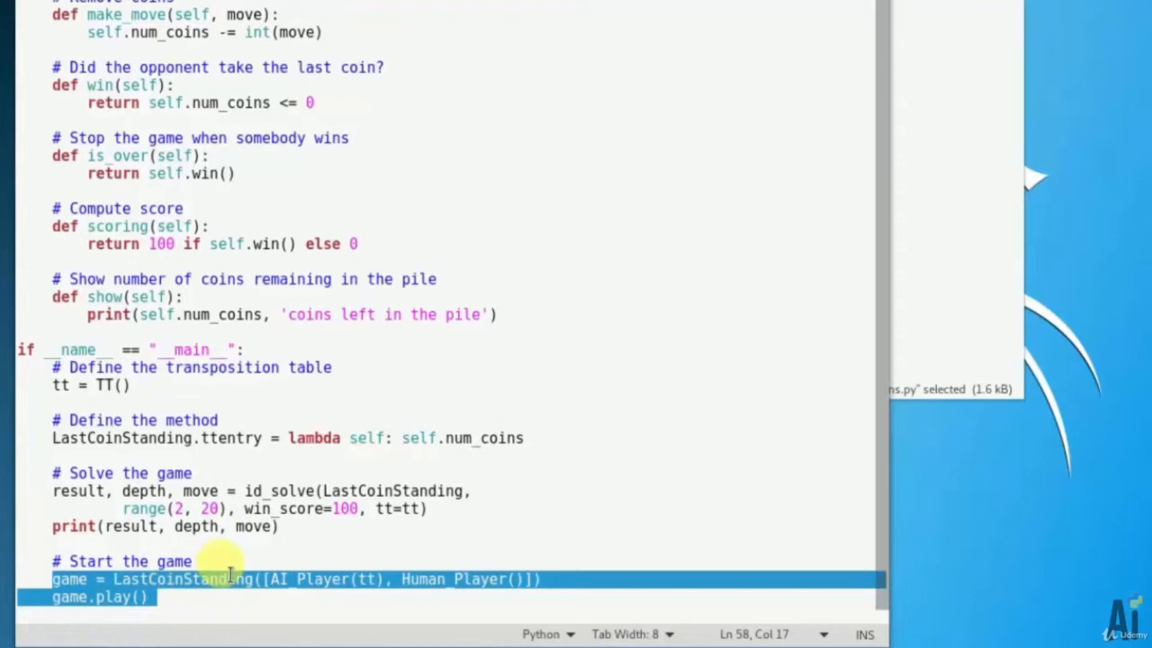
# Step: Bring up the context menu in the terminal before running the finished script
pyautogui.rightClick(507, 279)
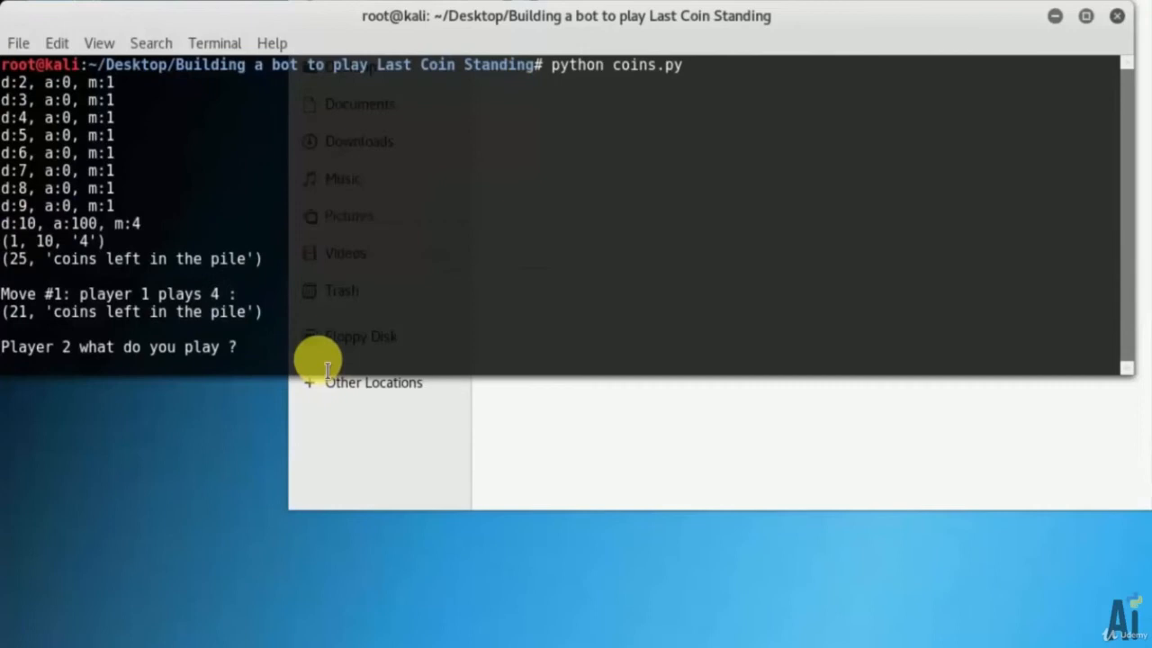
# Step: Answer the AI's prompts by taking 1, then 2, then 4 coins
pyautogui.write('1')
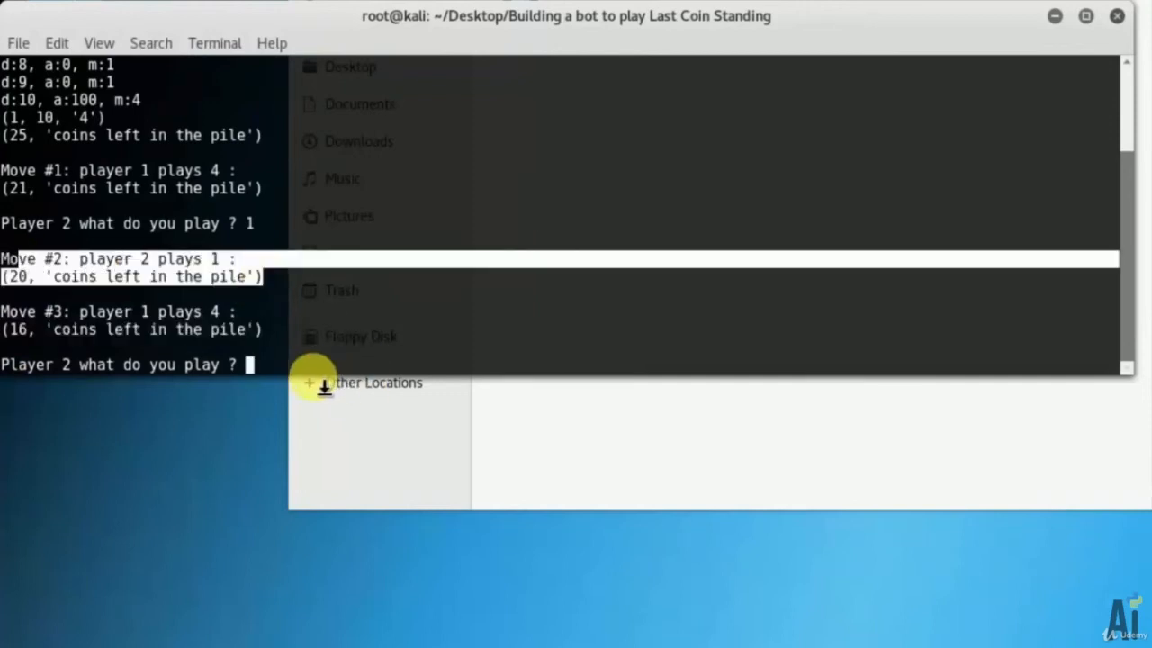
pyautogui.write('2')
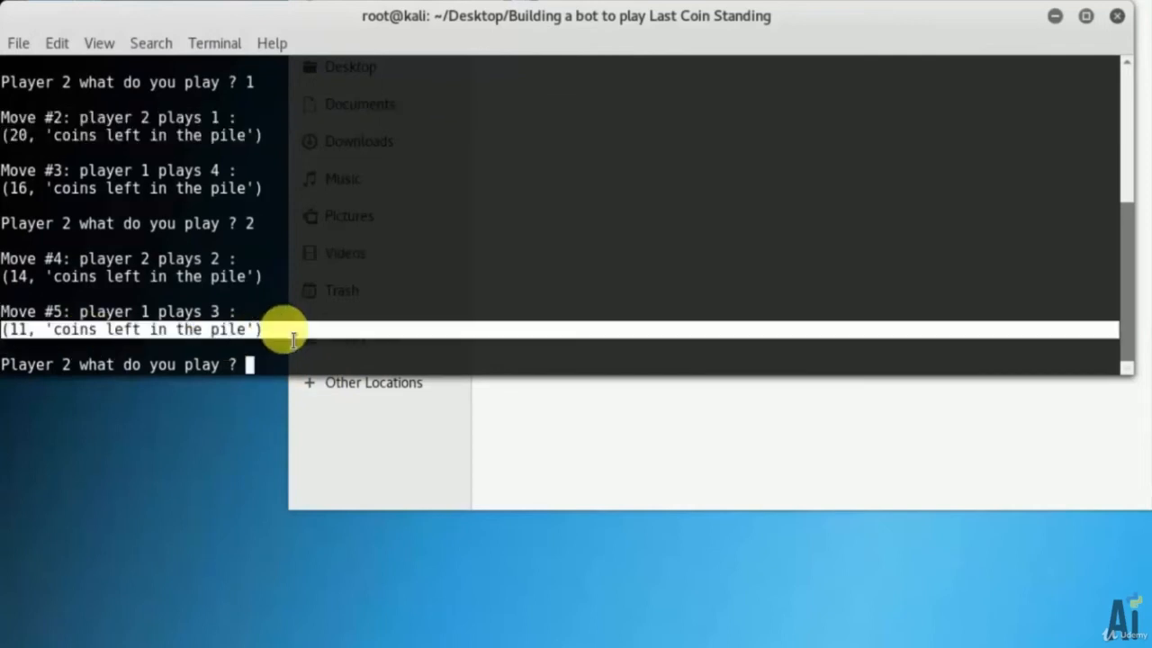
pyautogui.write('4')
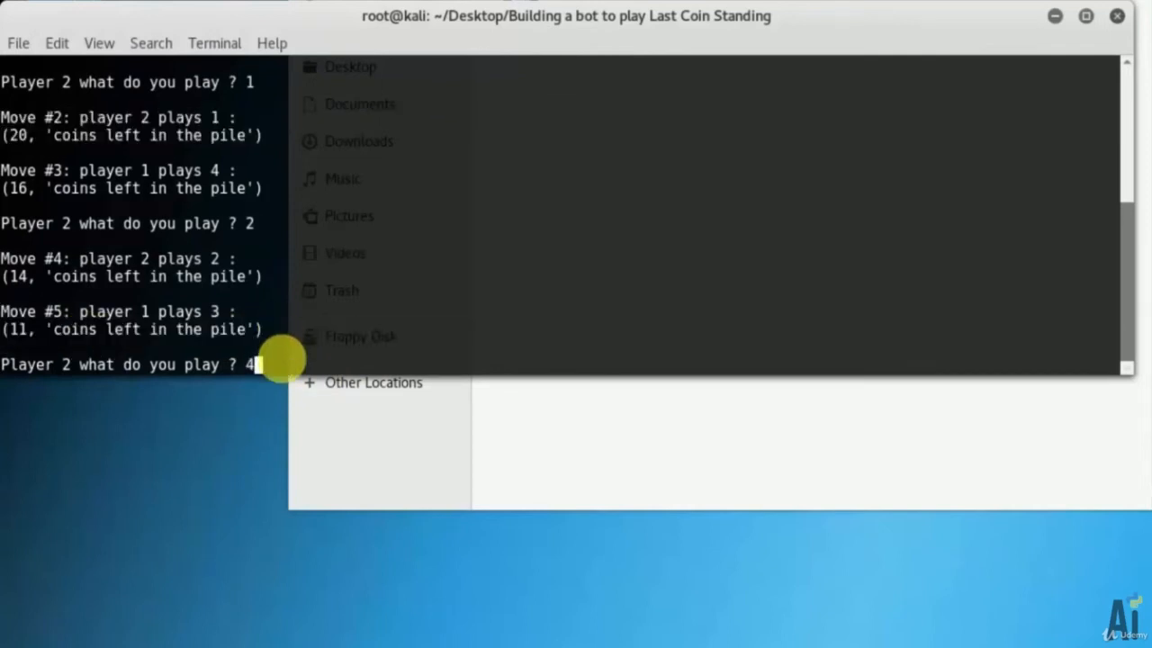